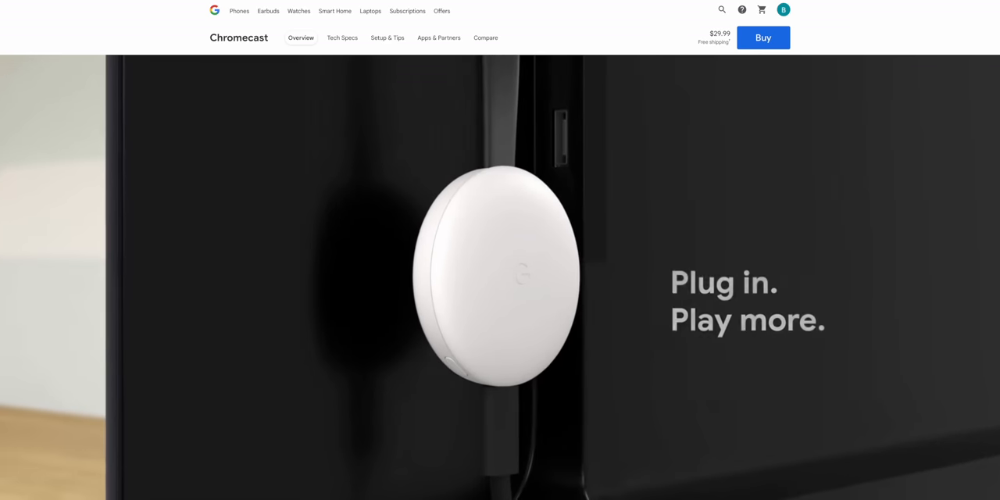
{"action": "scroll", "scroll_direction": "down", "scroll_amount": 3}
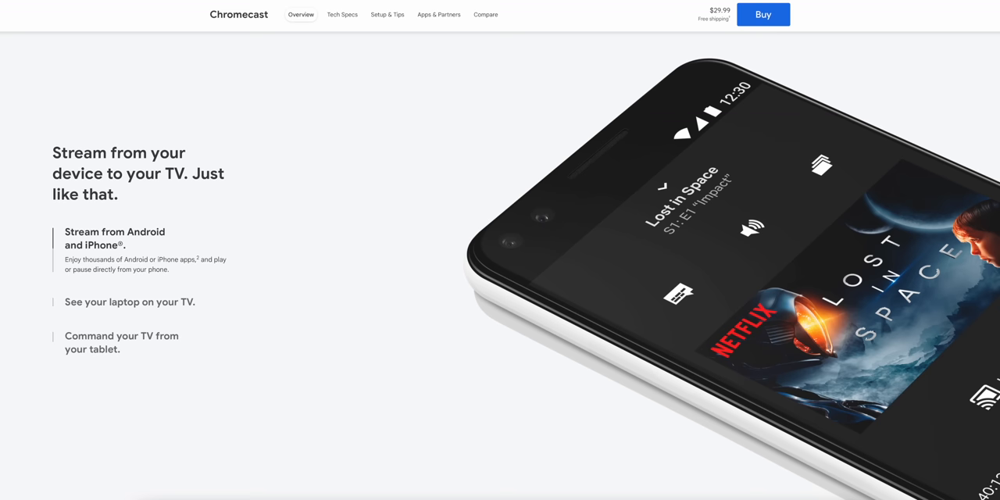